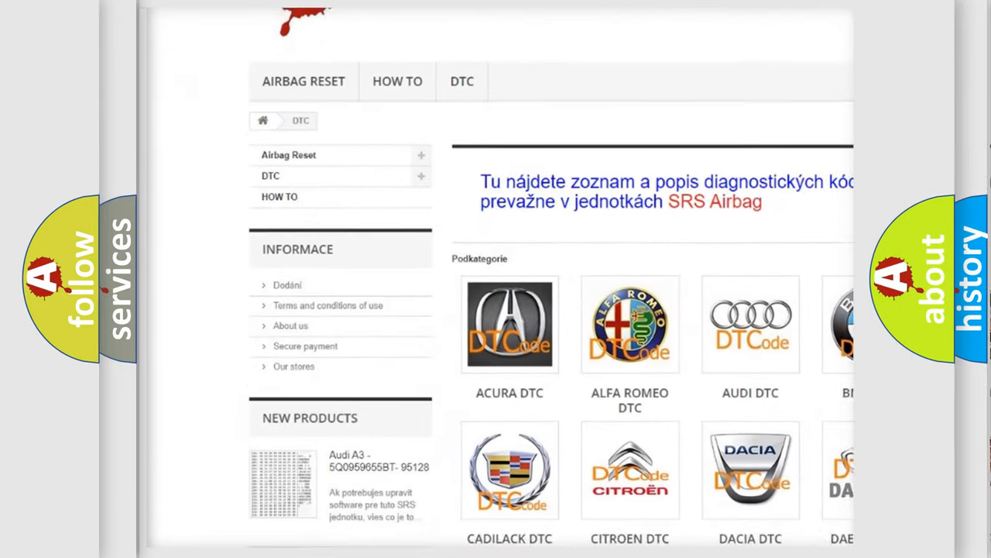
scroll(down, 3)
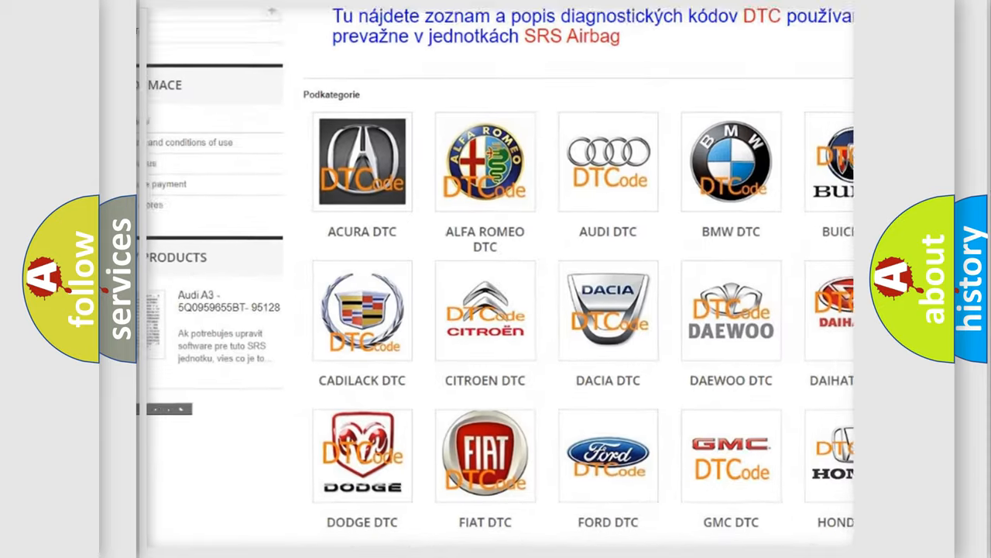
scroll(down, 3)
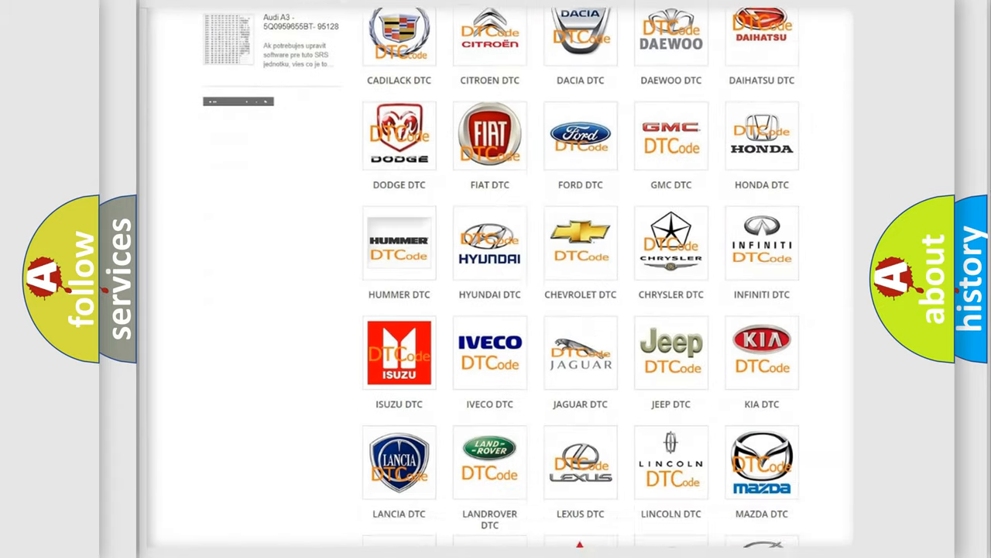
scroll(down, 3)
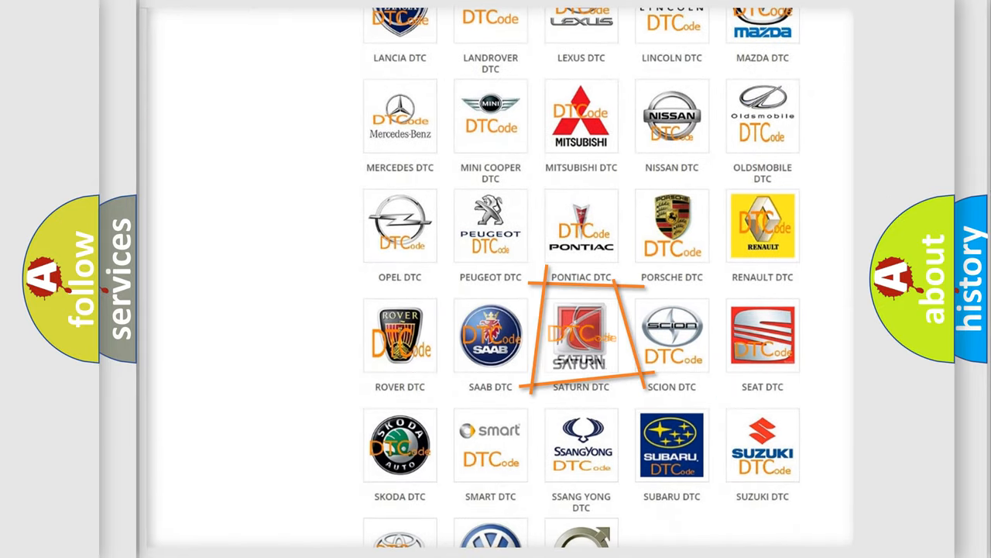